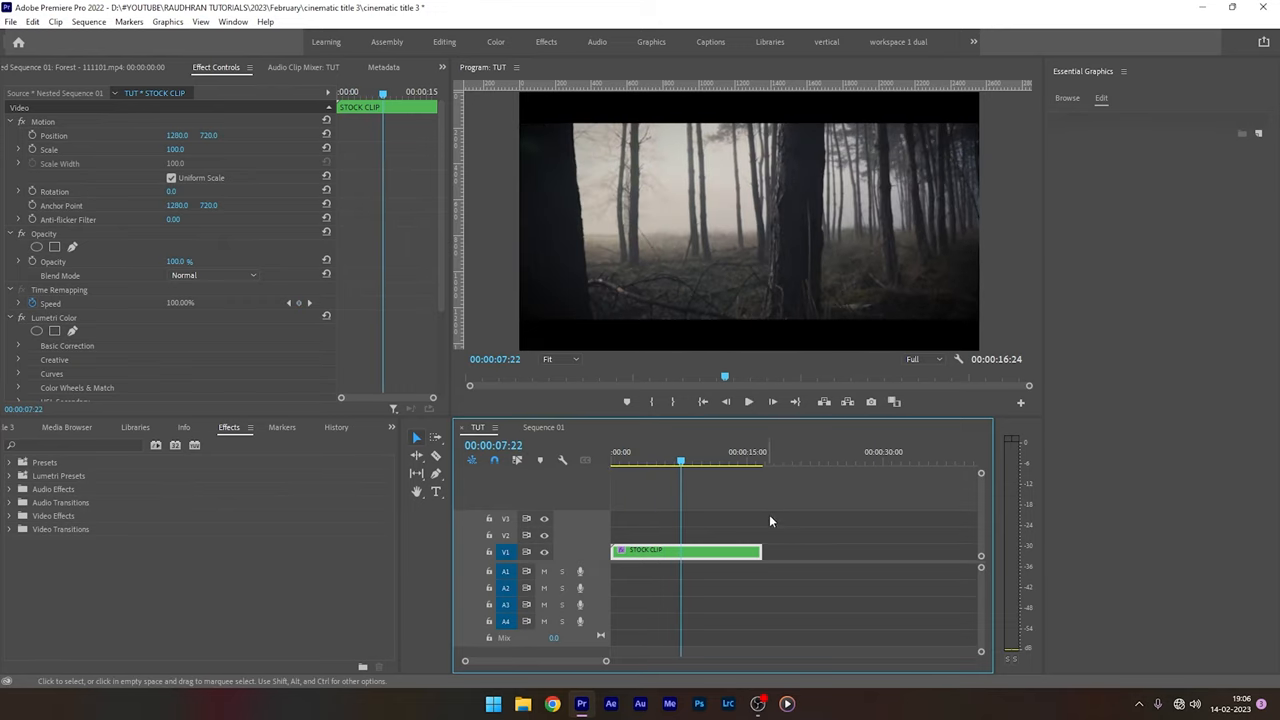
# Place a new text graphic in the Program Monitor frame with the Type tool.
pyautogui.click(668, 460)
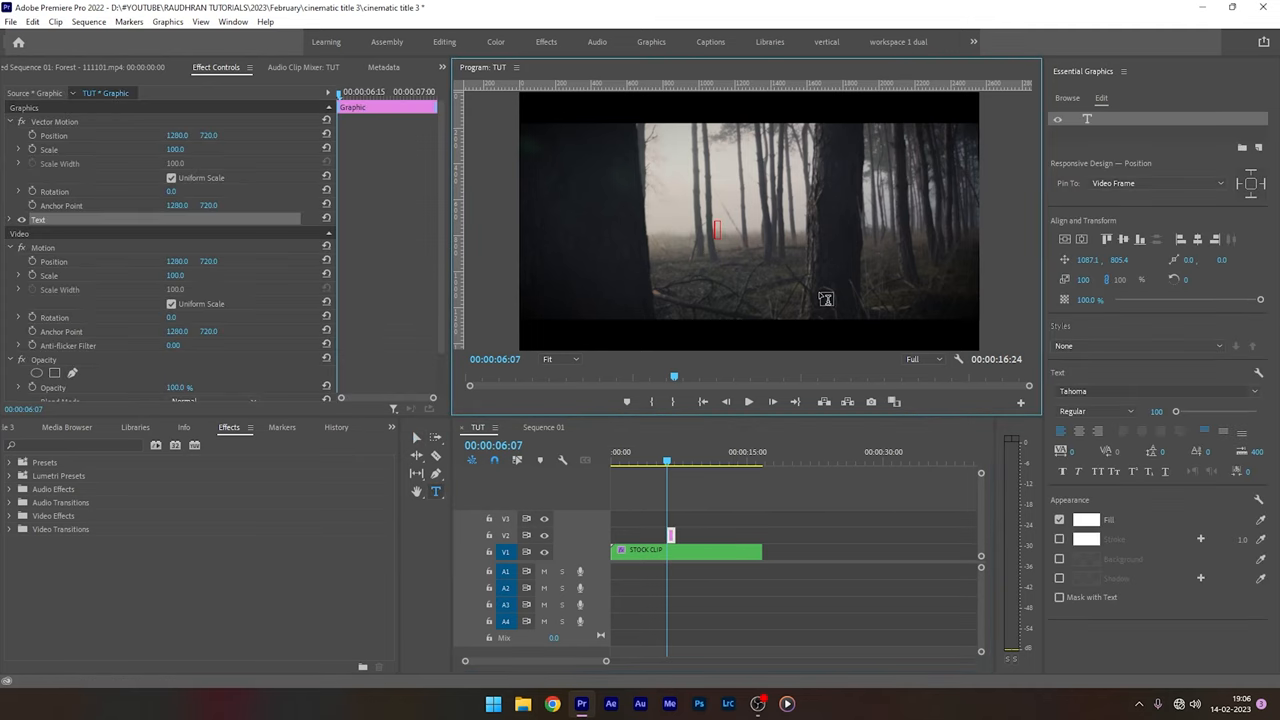
# Enter the title text 'WINTER IS C...' into the new text layer.
pyautogui.write('WINTER IS C')
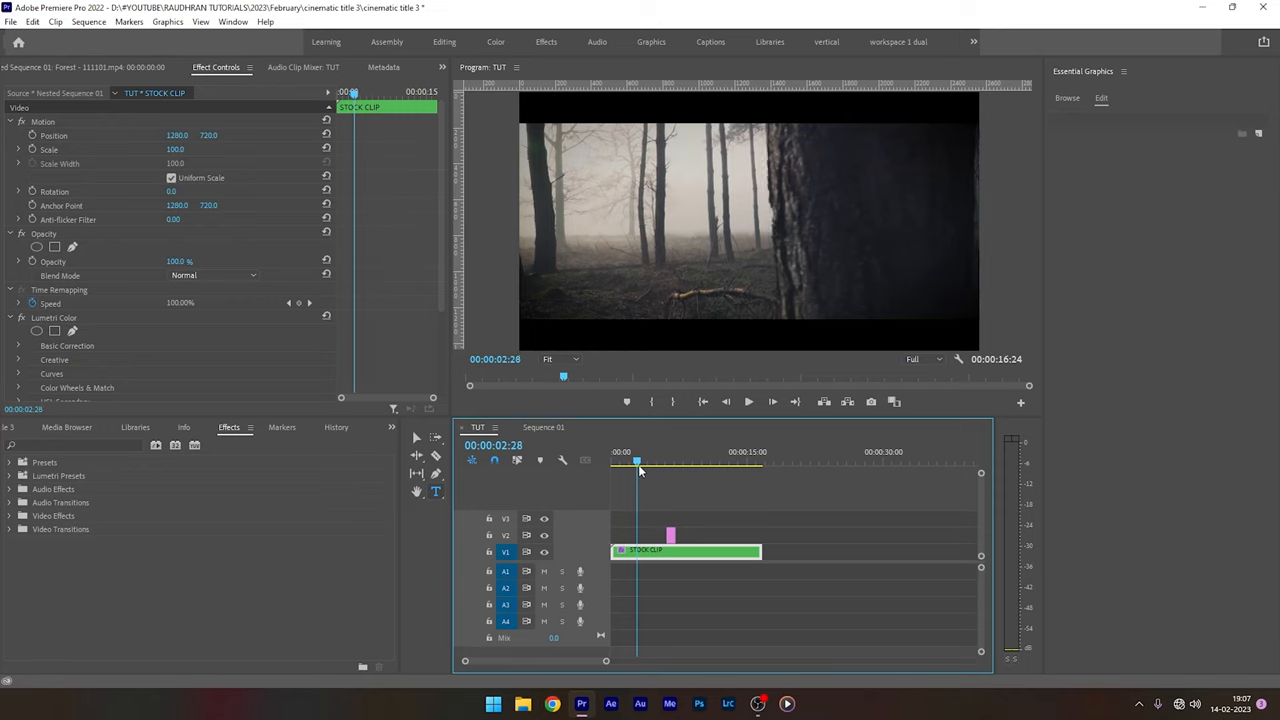
# Position the WINTER IS COMING title on the right and duplicate the forest clip onto V3.
pyautogui.click(644, 460)
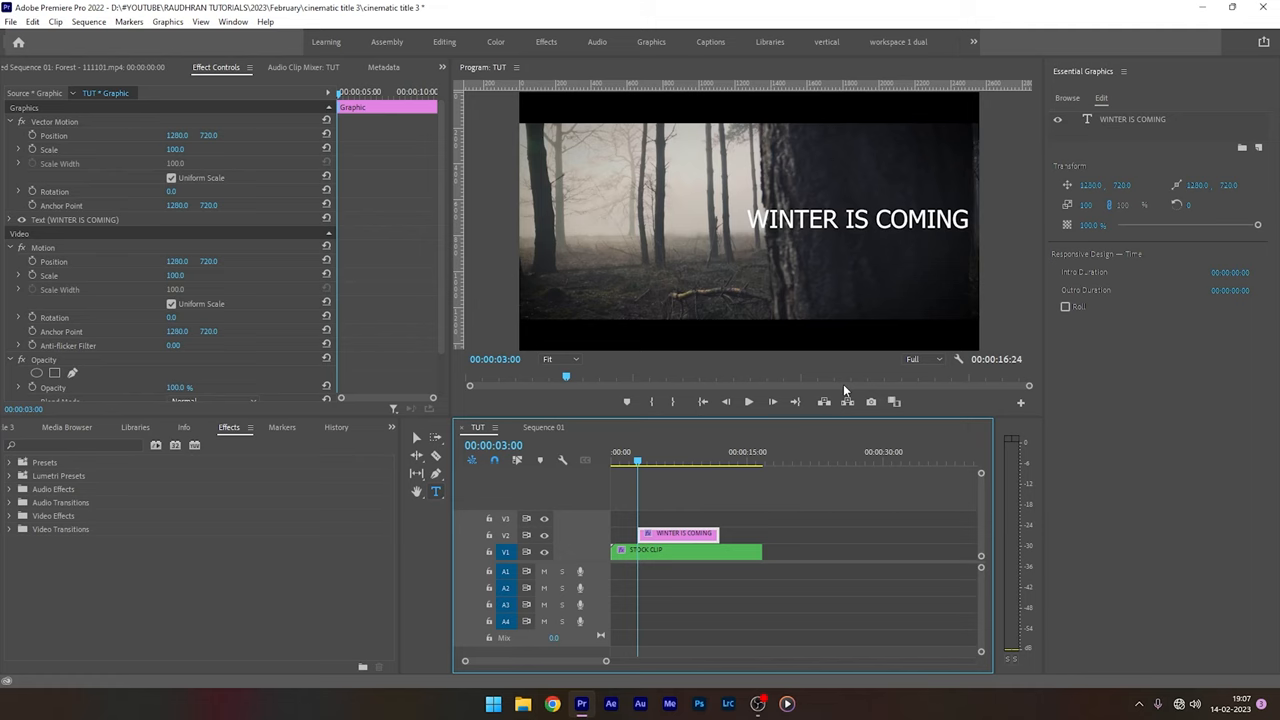
pyautogui.click(664, 552)
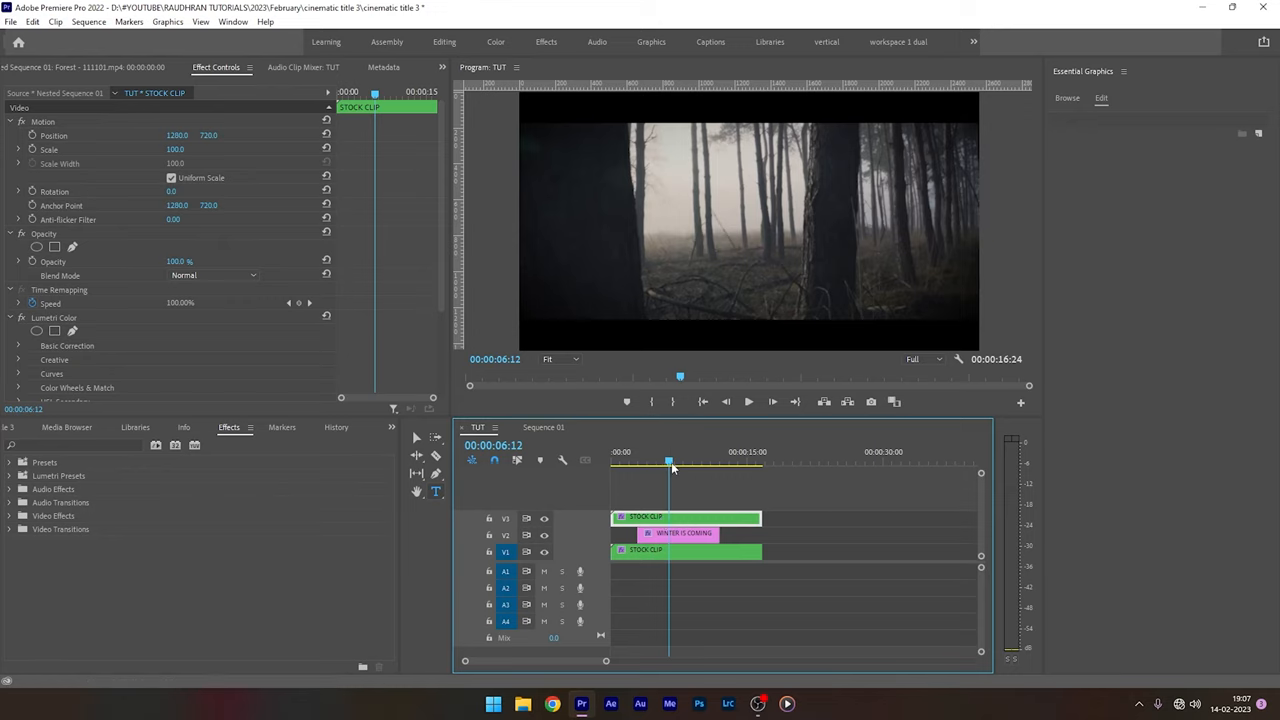
# Draw an Opacity pen mask tracing the tree trunk on the upper forest copy.
pyautogui.click(656, 468)
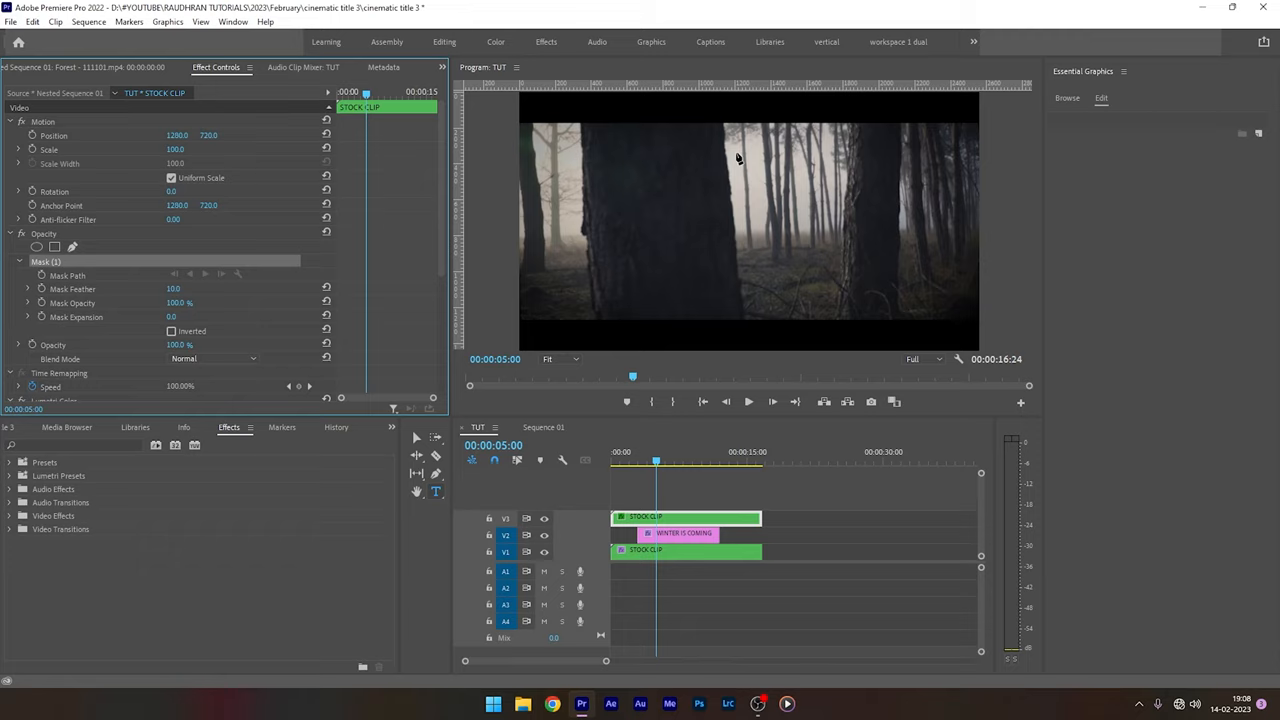
pyautogui.moveTo(732, 180)
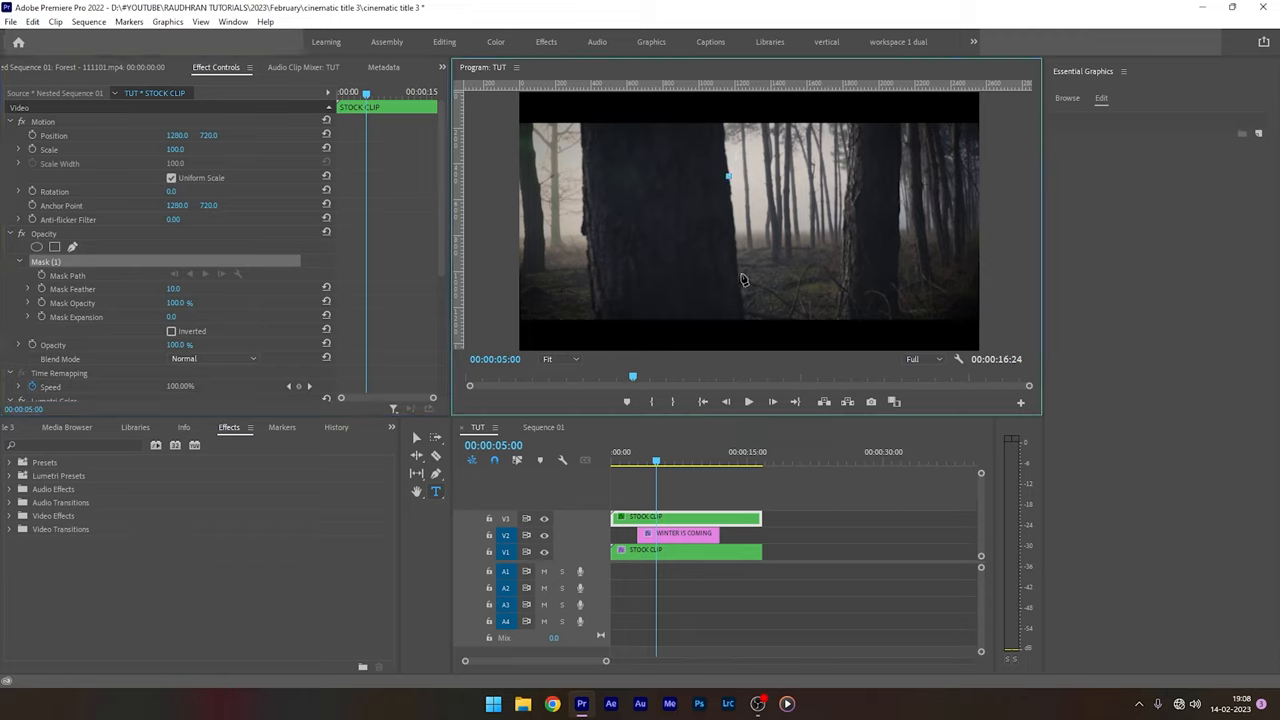
pyautogui.moveTo(728, 176); pyautogui.dragTo(740, 276)
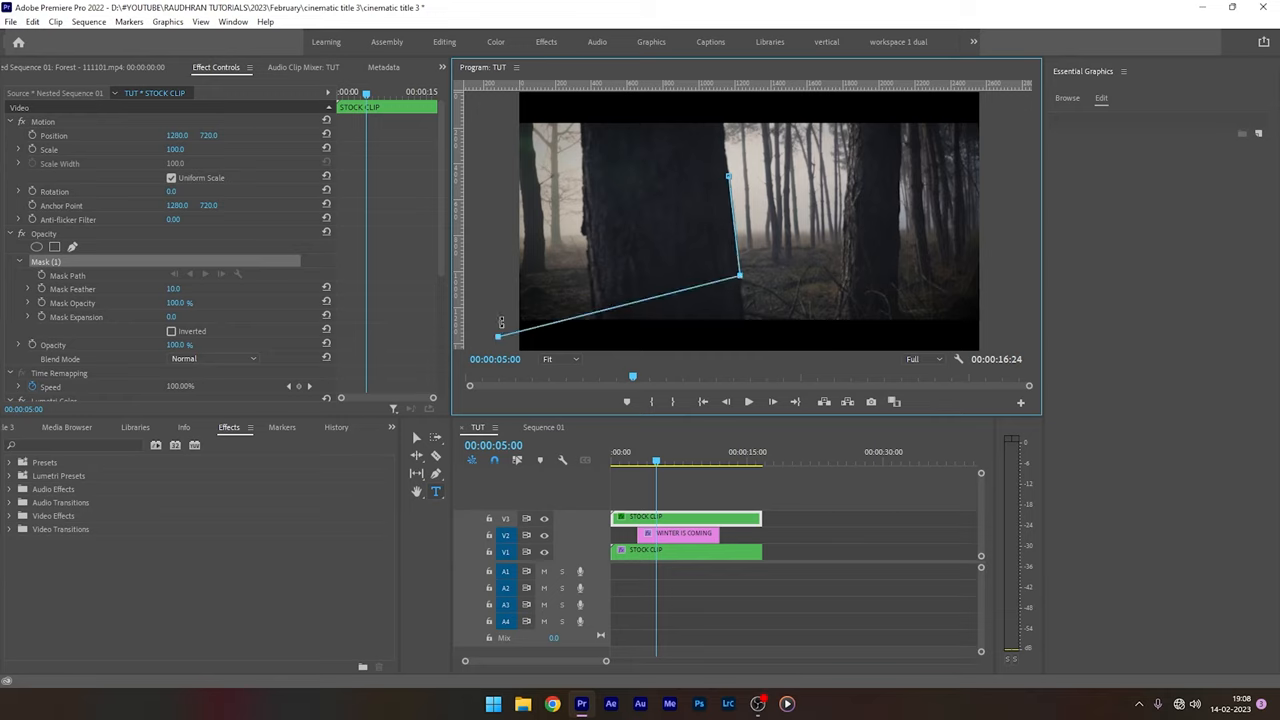
pyautogui.moveTo(728, 176); pyautogui.dragTo(488, 128)
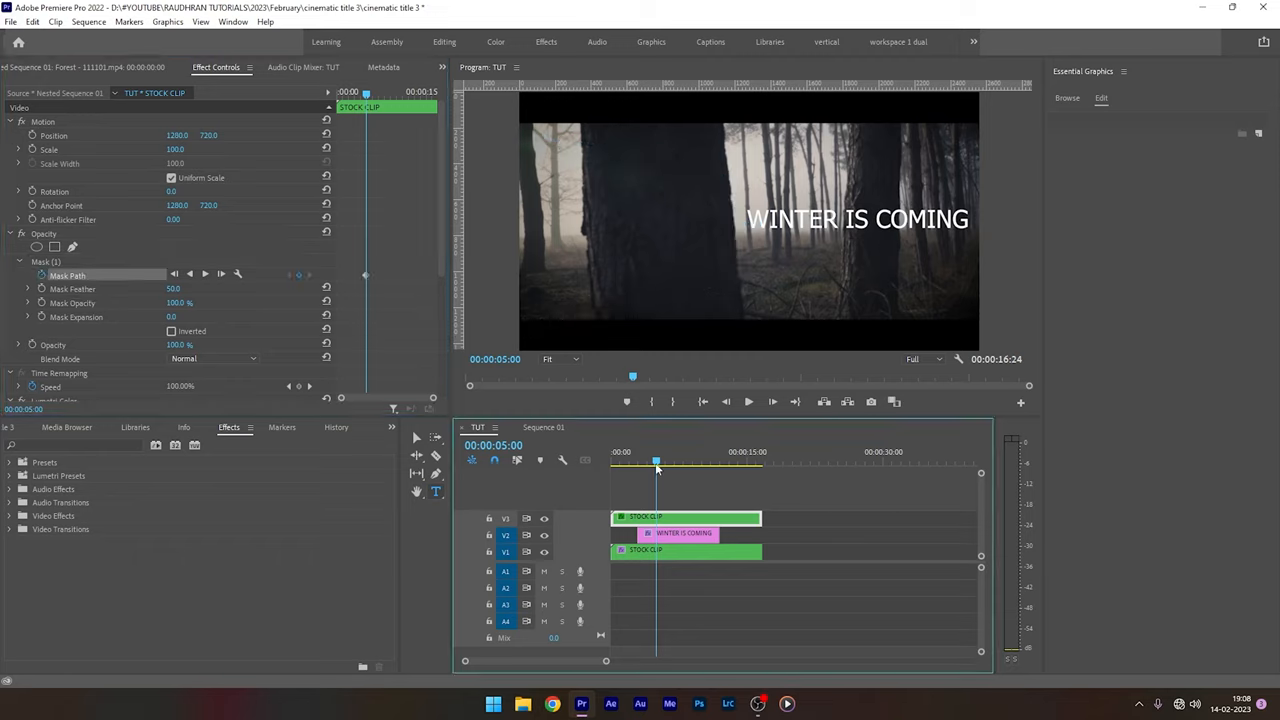
# Keyframe the Mask Path and zoom the monitor out to adjust off-frame mask points.
pyautogui.click(680, 532)
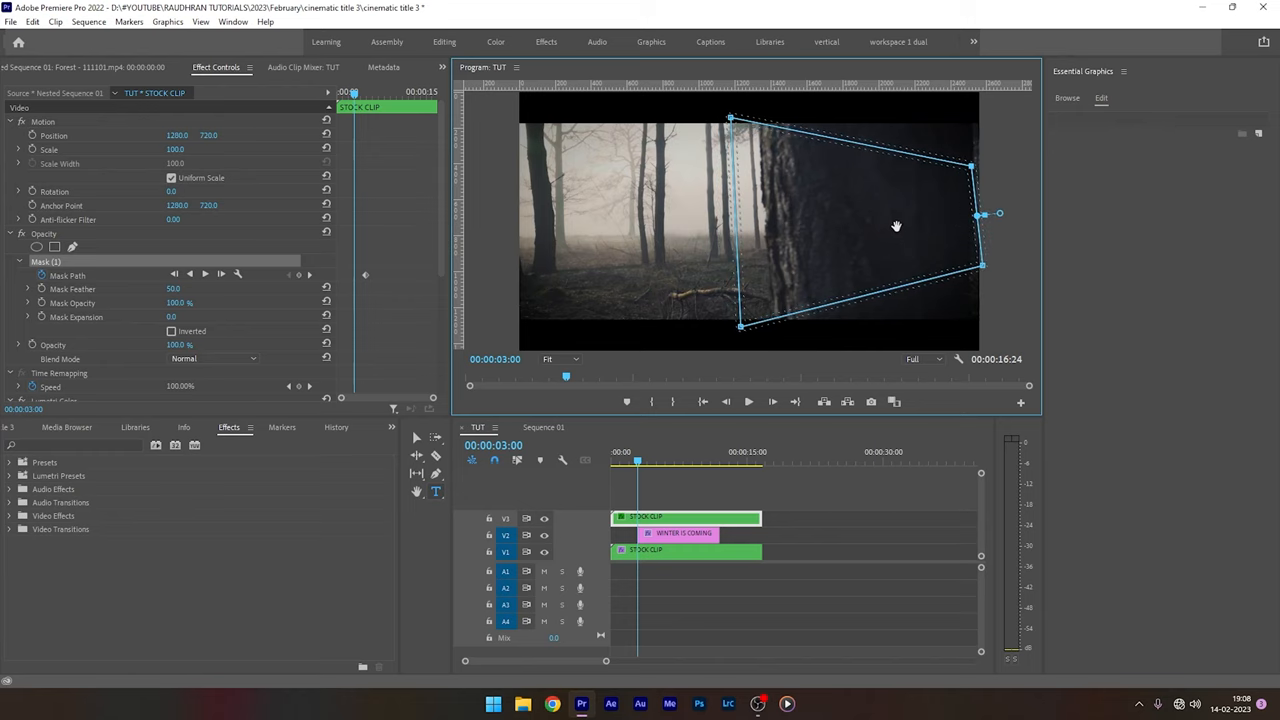
pyautogui.click(558, 360)
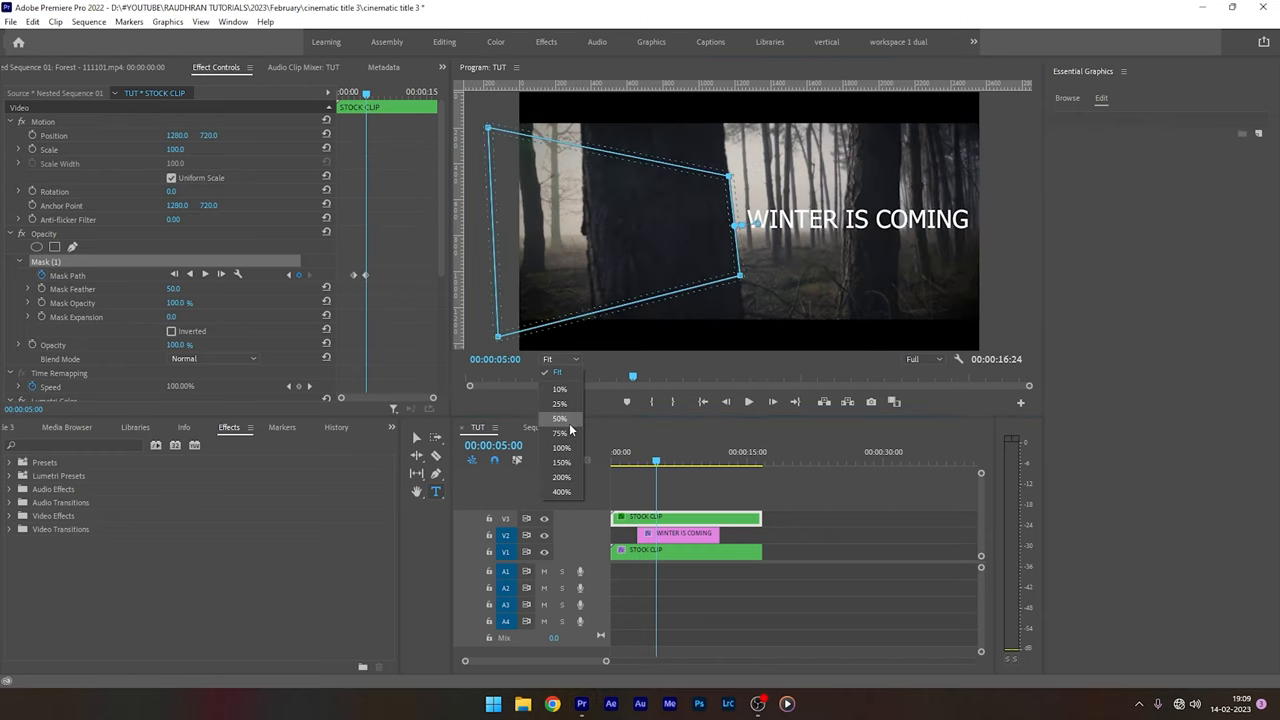
pyautogui.click(560, 418)
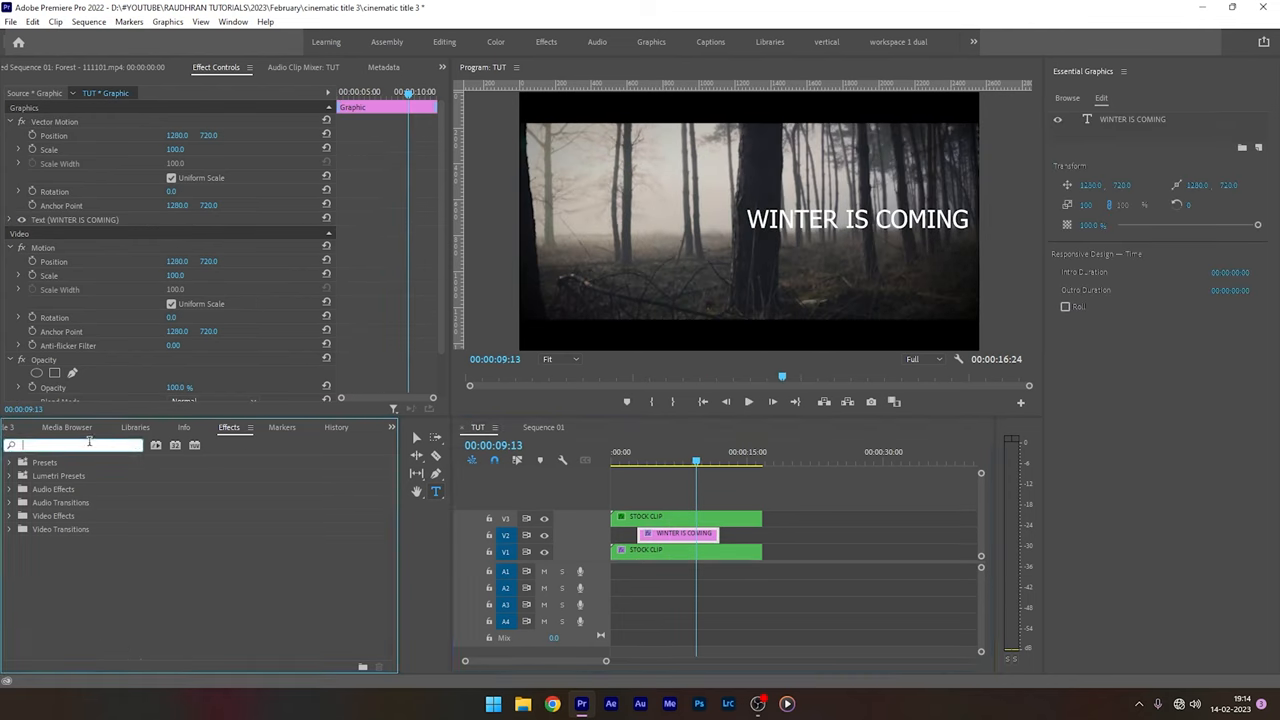
# Apply Gaussian Blur to the title, keyframe Blurriness high, with Repeat Edge Pixels on.
pyautogui.write('BLUR')
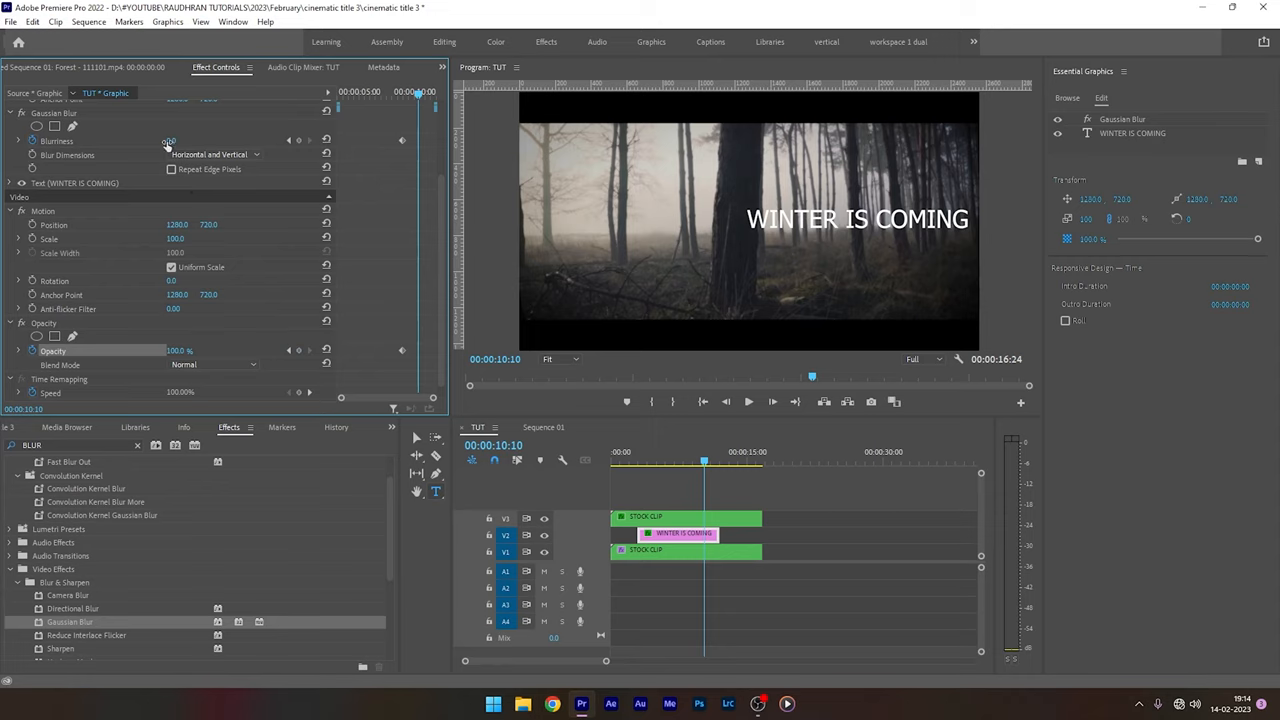
pyautogui.moveTo(170, 140); pyautogui.dragTo(200, 140)
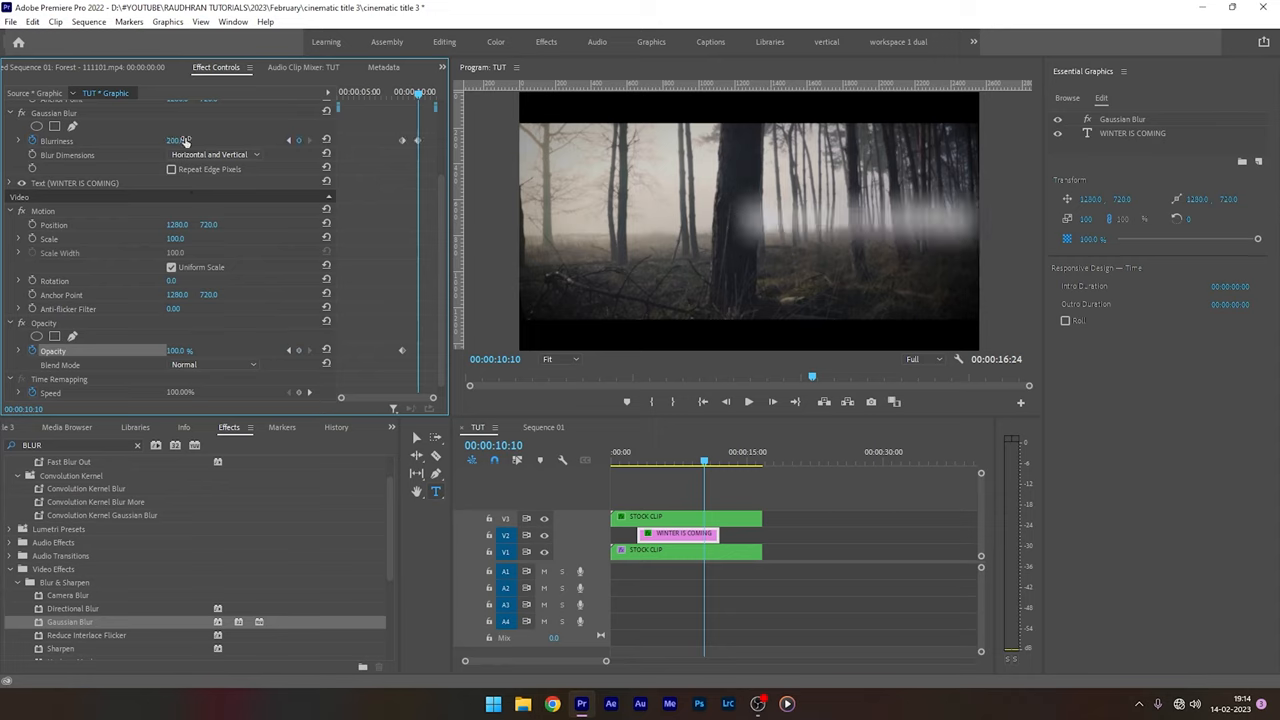
pyautogui.click(172, 168)
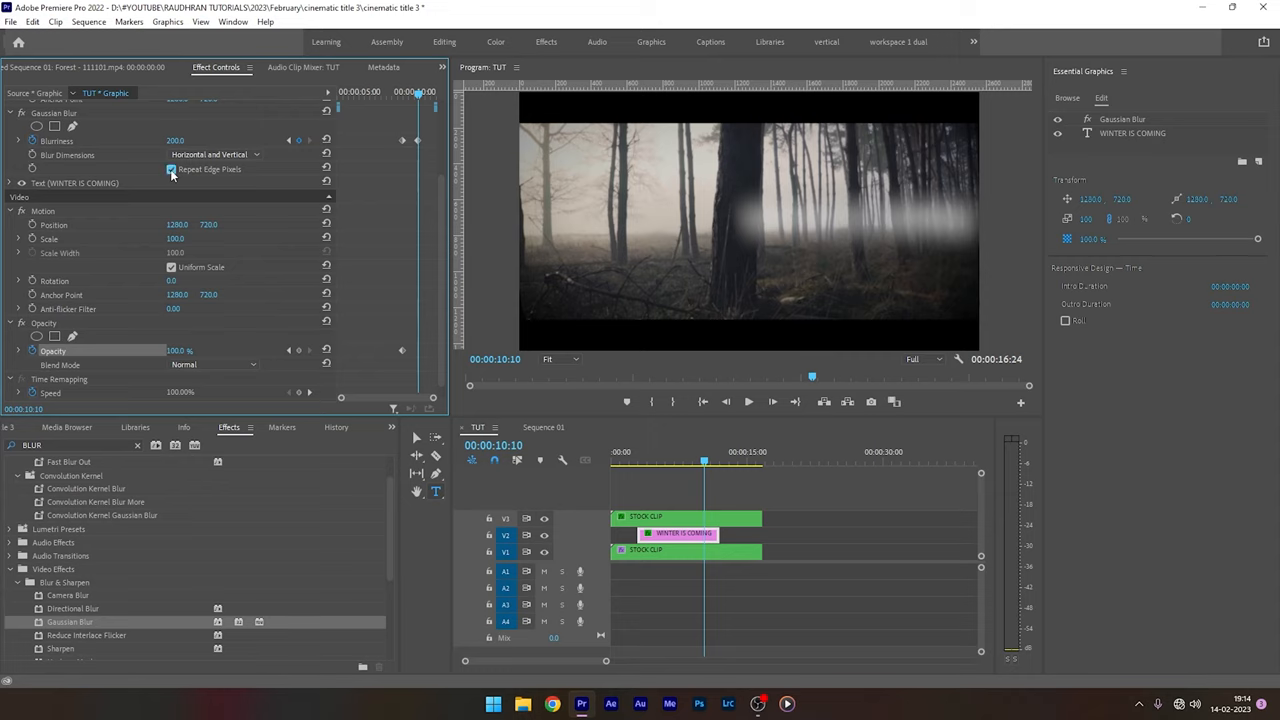